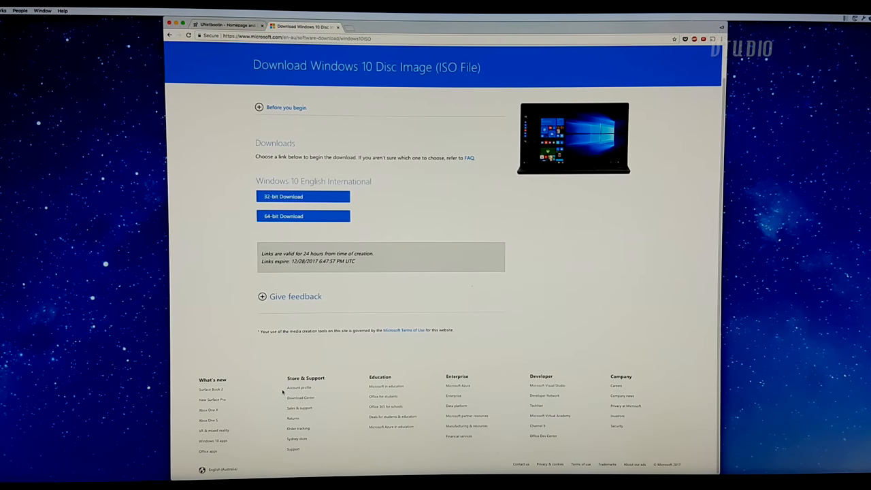
# Step: Download the 64-bit Windows 10 ISO from Microsoft's Windows 10 download page
pyautogui.click(303, 216)
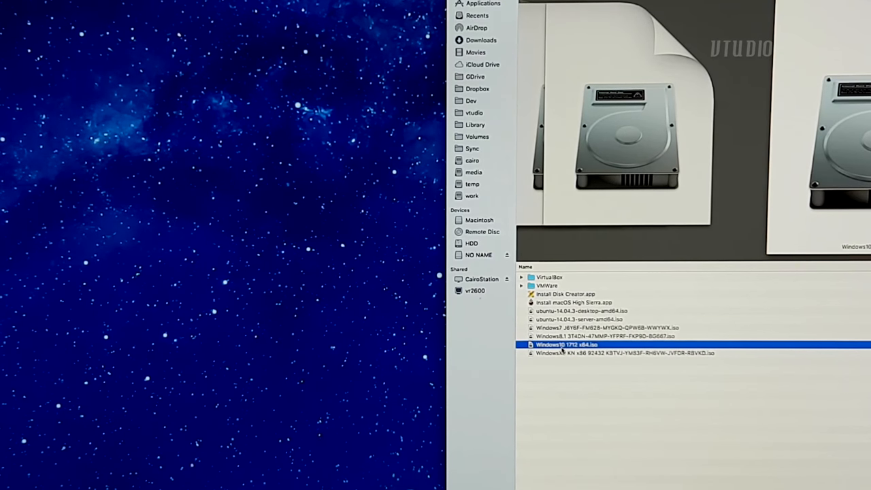
pyautogui.rightClick(567, 345)
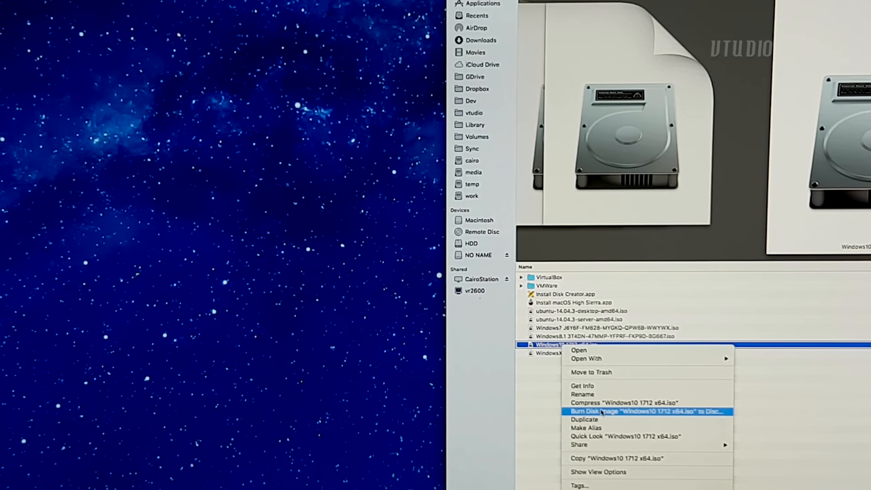
pyautogui.click(647, 411)
pyautogui.write('b')
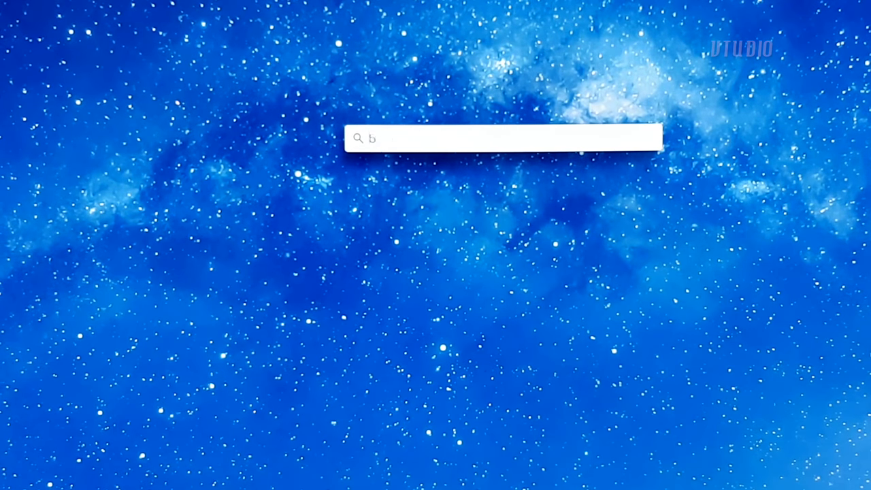
# Step: Search Spotlight for 'boot' and launch Boot Camp Assistant to its introduction page
pyautogui.write('oot')
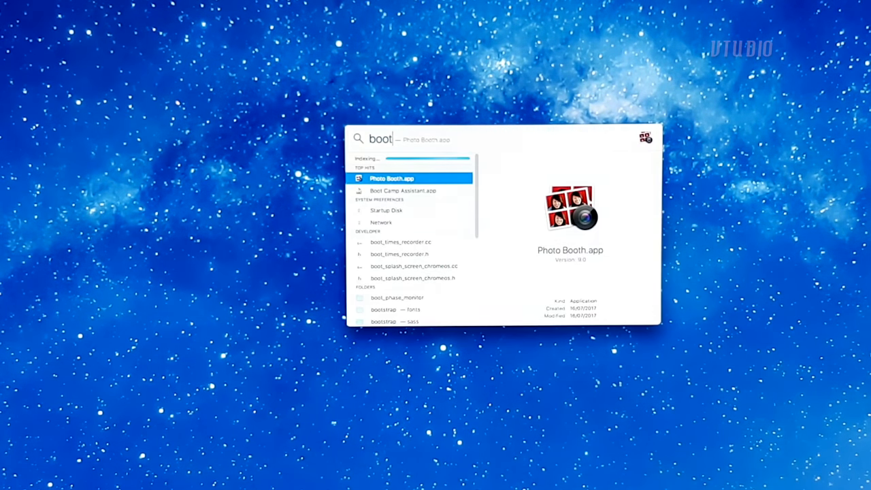
pyautogui.click(402, 191)
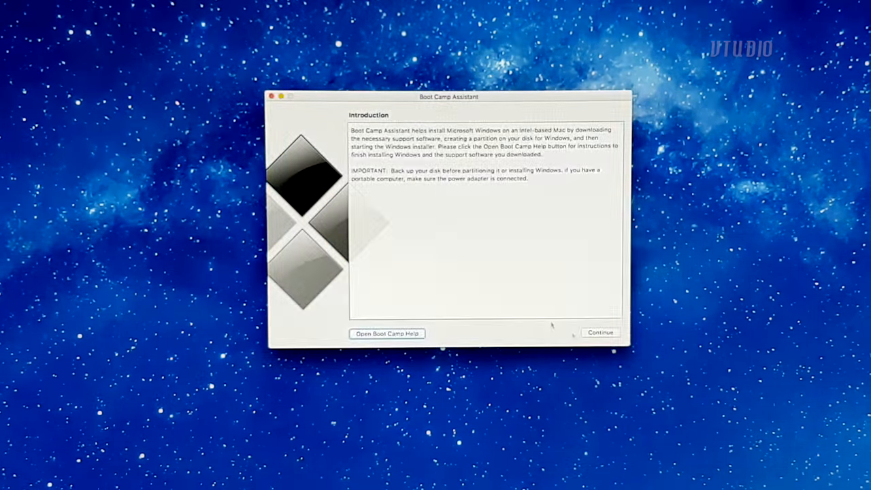
pyautogui.click(600, 332)
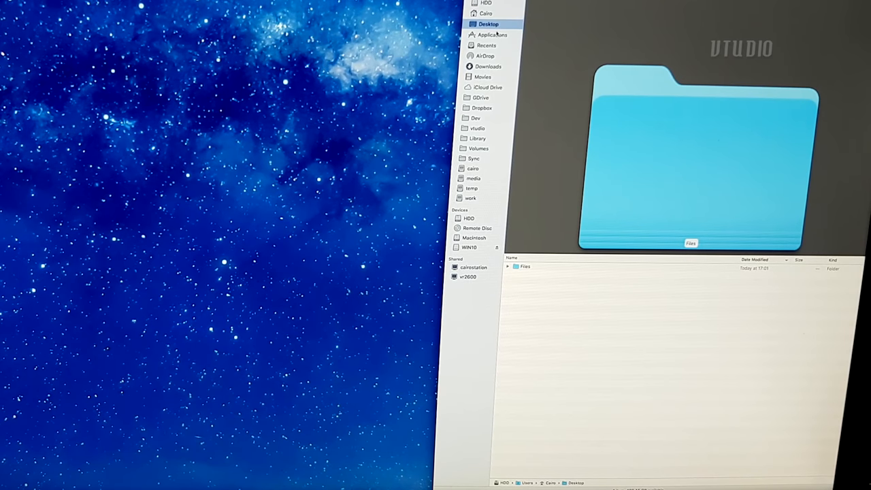
# Step: Copy Boot Camp Assistant from Applications to the Desktop and show its package contents
pyautogui.click(487, 35)
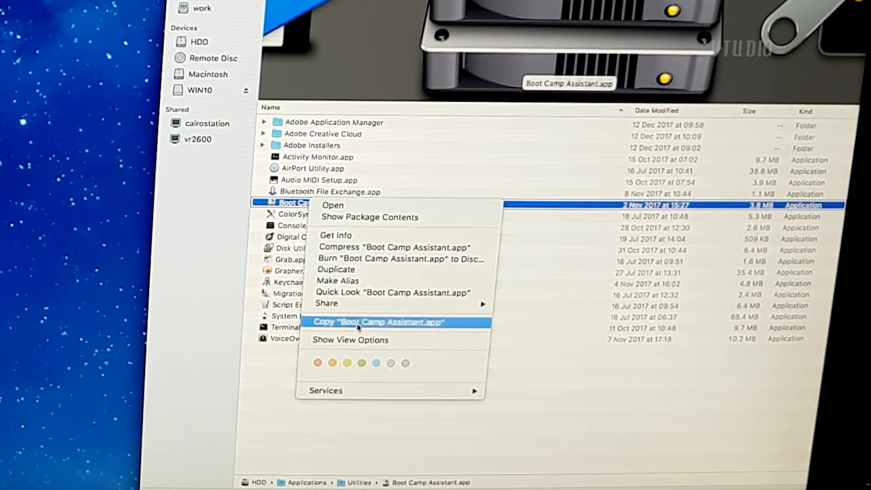
pyautogui.click(378, 322)
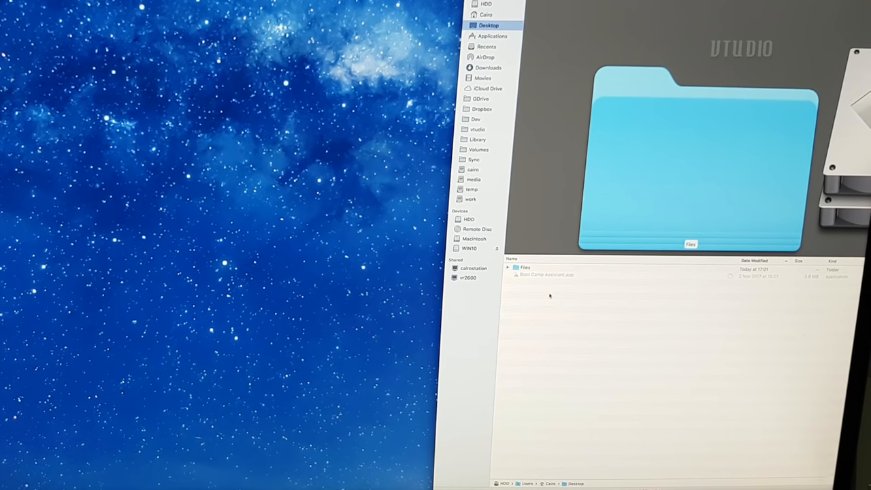
pyautogui.rightClick(545, 274)
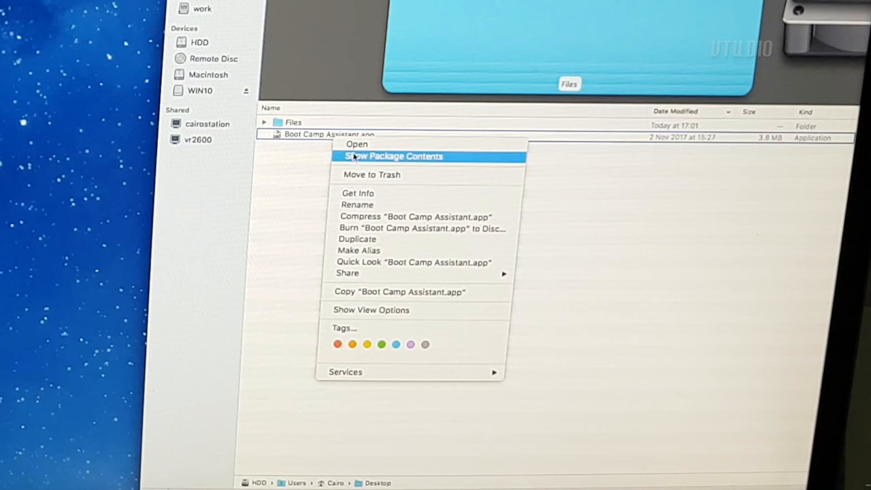
pyautogui.click(392, 156)
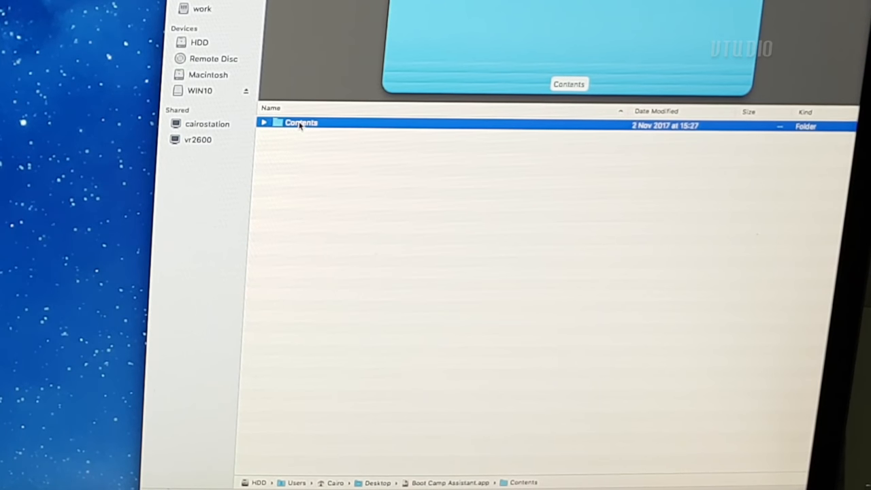
# Step: Open the copy's Info.plist with TextEdit via Open With > Other
pyautogui.rightClick(289, 157)
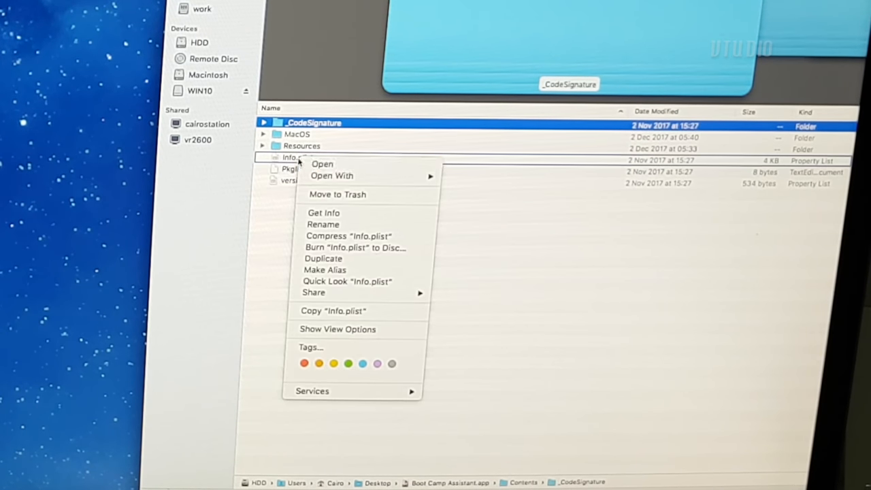
pyautogui.moveTo(332, 175)
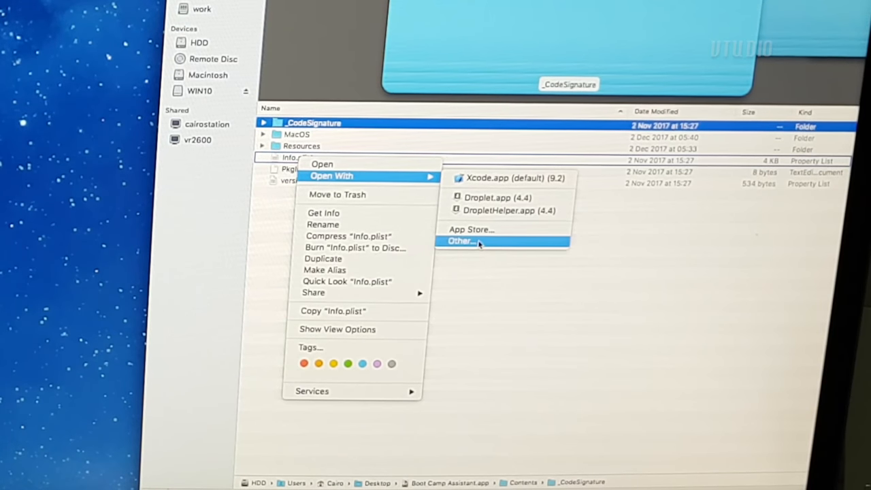
pyautogui.click(462, 240)
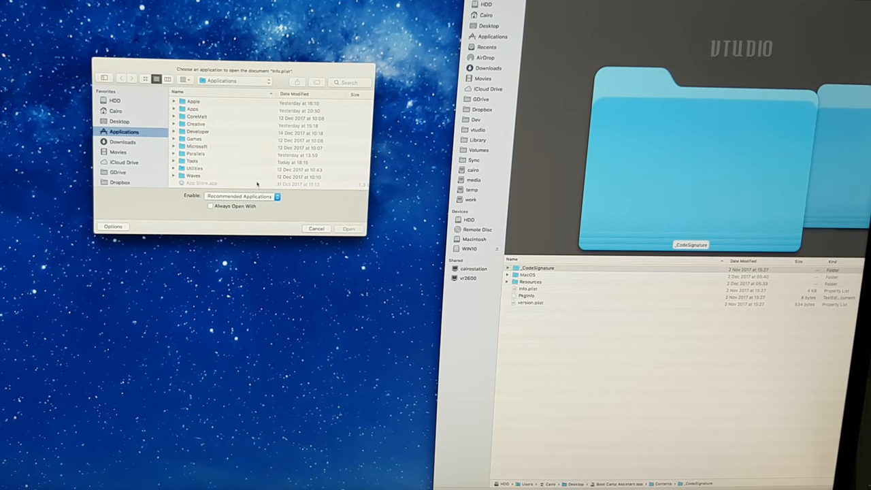
pyautogui.scroll(-3)
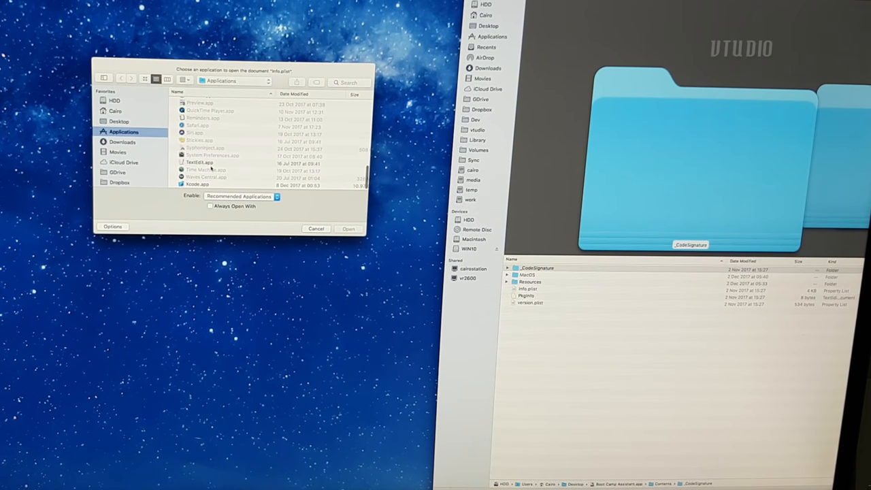
pyautogui.click(316, 228)
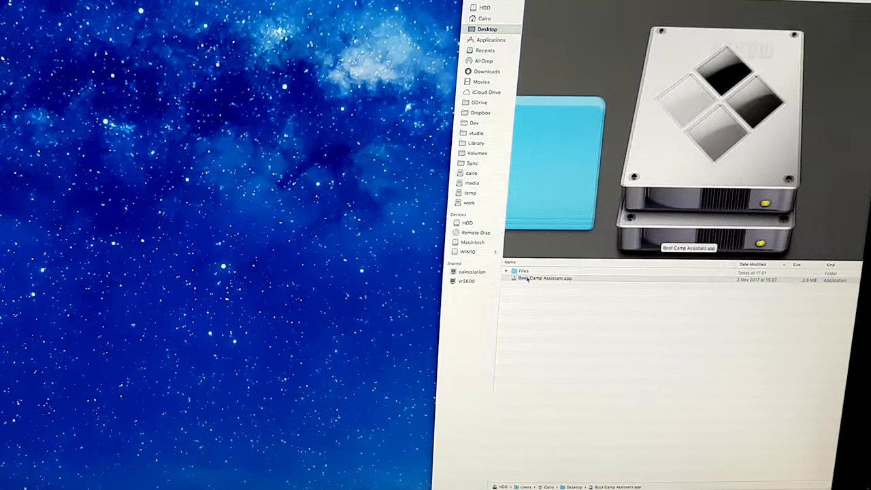
# Step: Run the Desktop Boot Camp copy with all tasks, NO NAME disk, and a 127 GB Windows partition
pyautogui.doubleClick(544, 278)
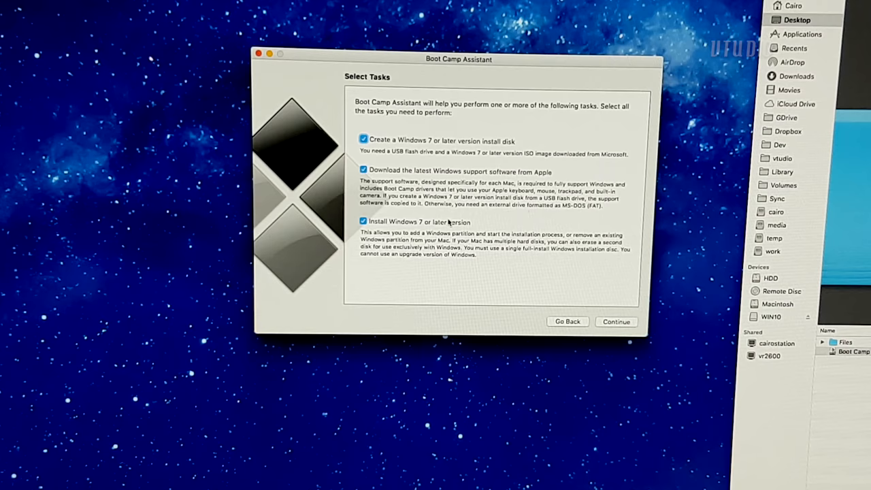
pyautogui.click(616, 321)
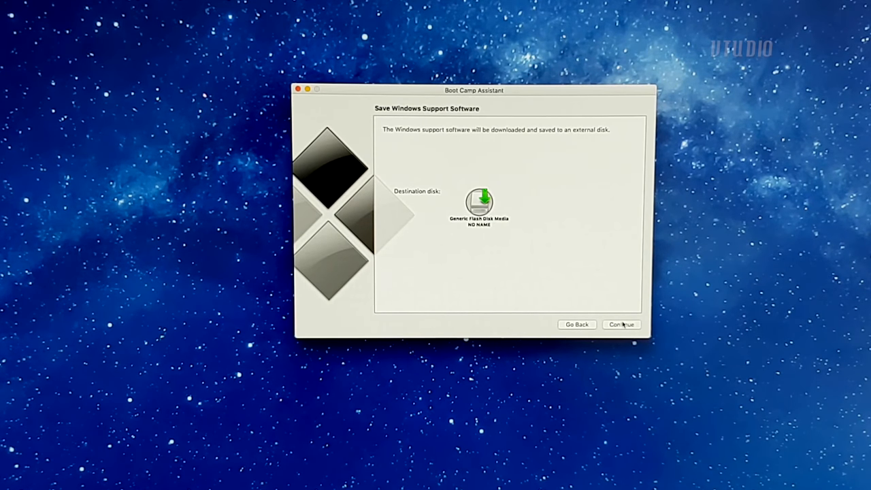
pyautogui.click(621, 323)
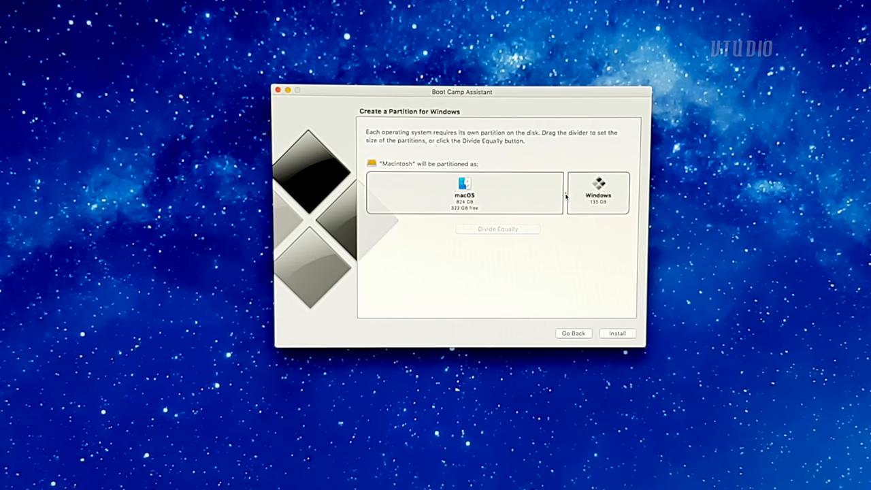
pyautogui.moveTo(565, 194); pyautogui.dragTo(558, 194)
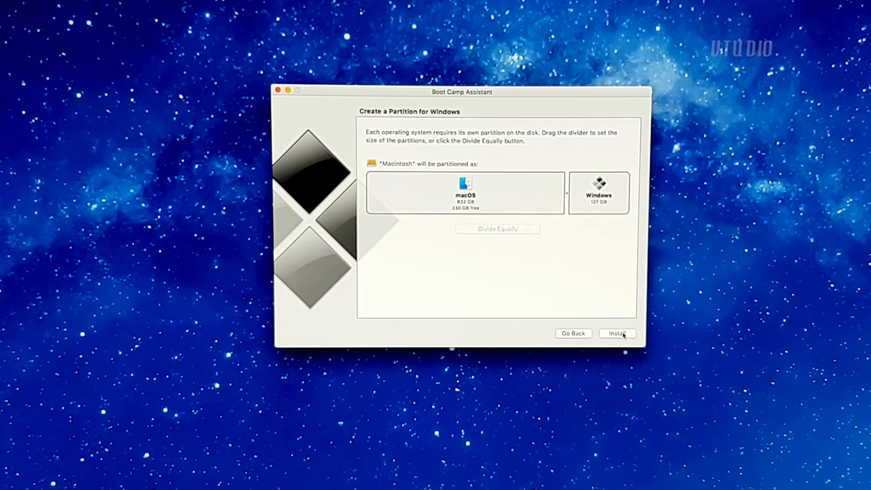
pyautogui.click(617, 333)
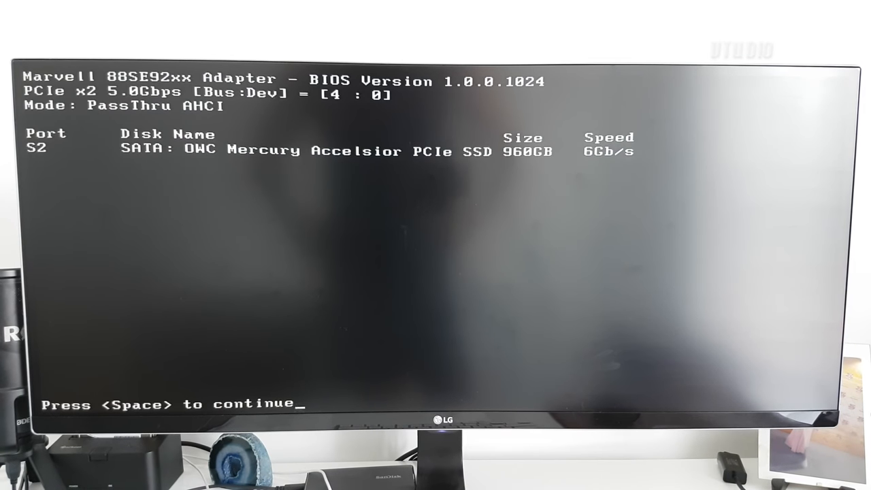
# Step: Choose Windows 10 Pro and accept the license terms in Windows Setup
pyautogui.press('space')
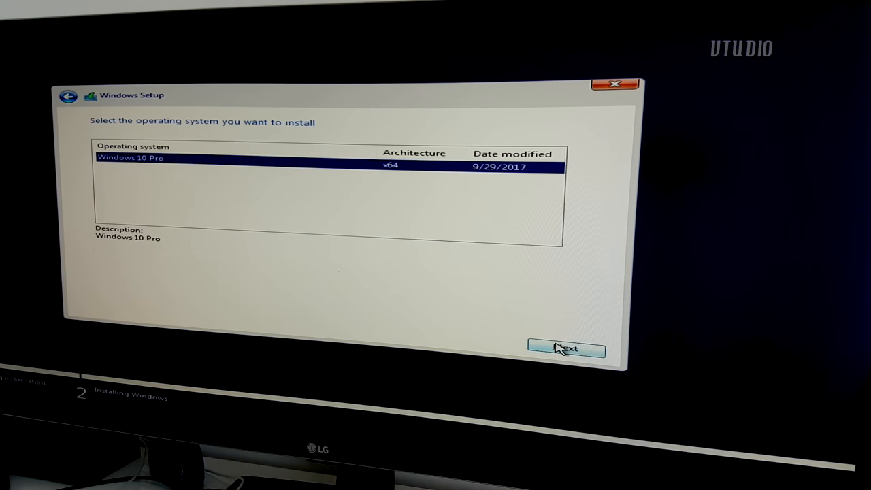
pyautogui.click(565, 349)
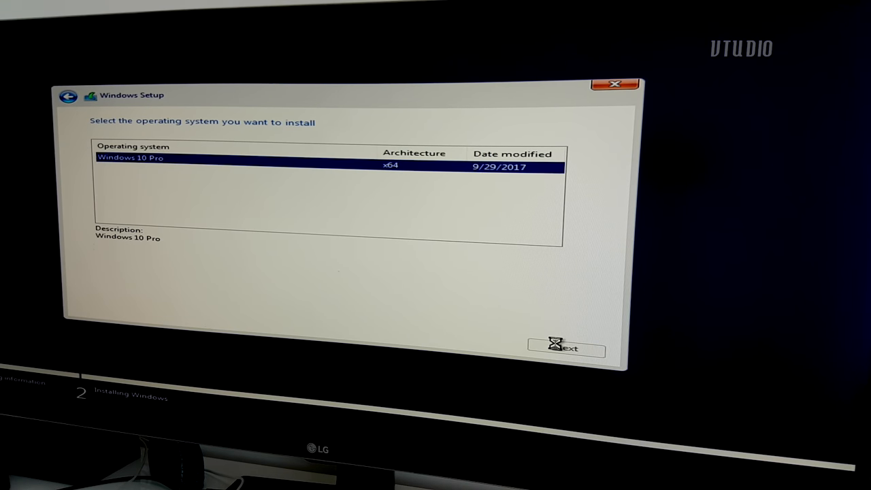
pyautogui.click(566, 349)
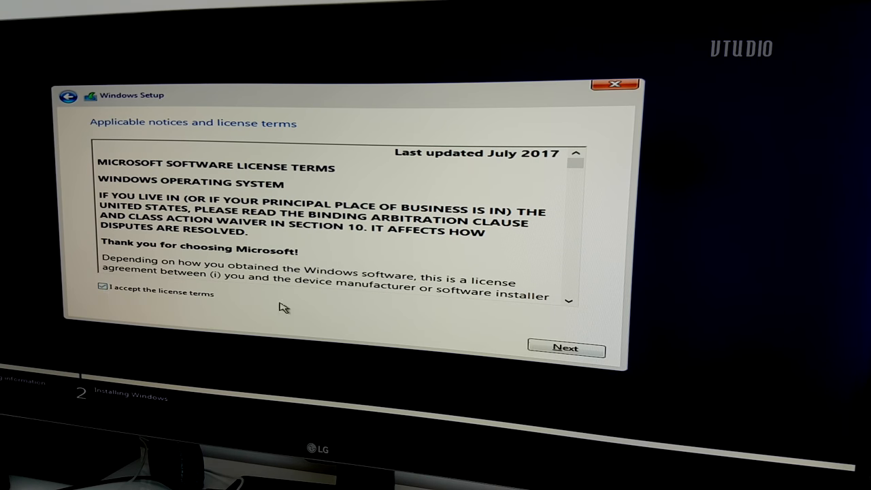
pyautogui.click(565, 348)
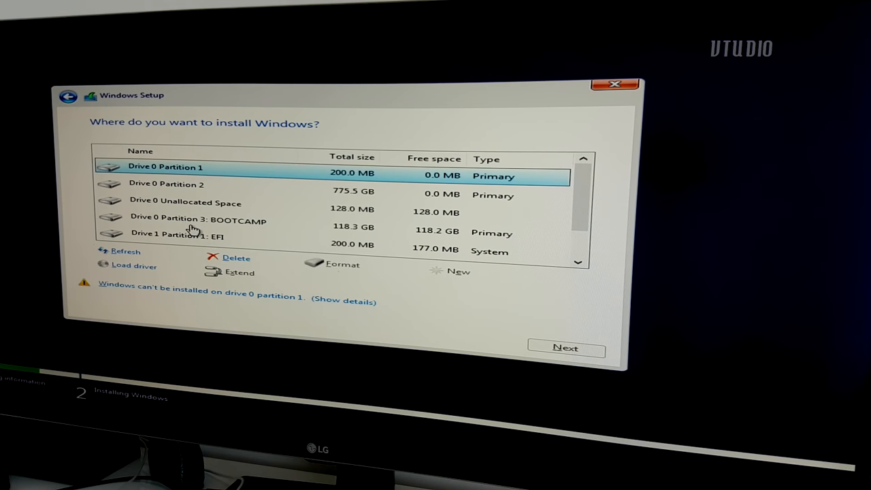
# Step: Select the BOOTCAMP partition, dismiss the NTFS warning, and format it for installation
pyautogui.click(198, 221)
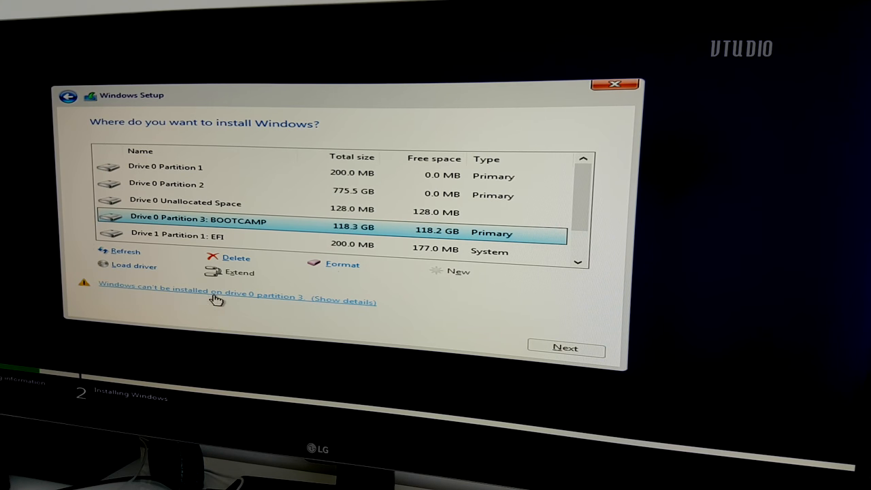
pyautogui.click(564, 347)
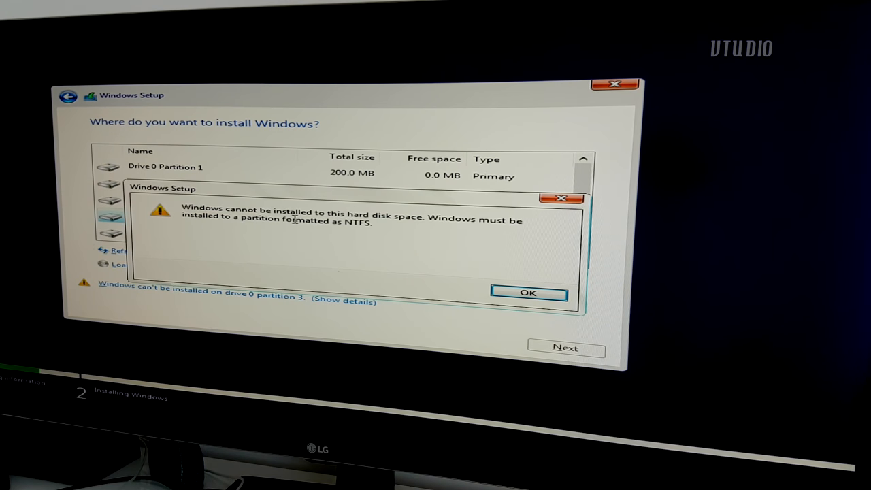
pyautogui.click(529, 292)
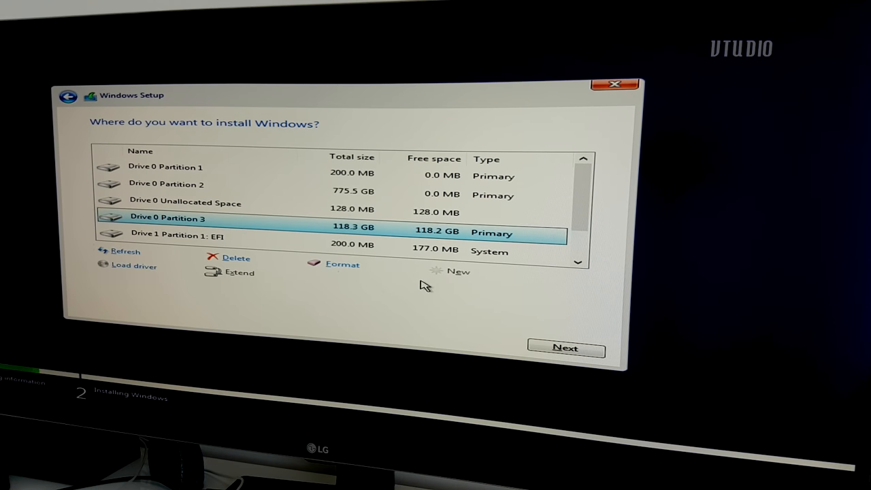
pyautogui.click(565, 348)
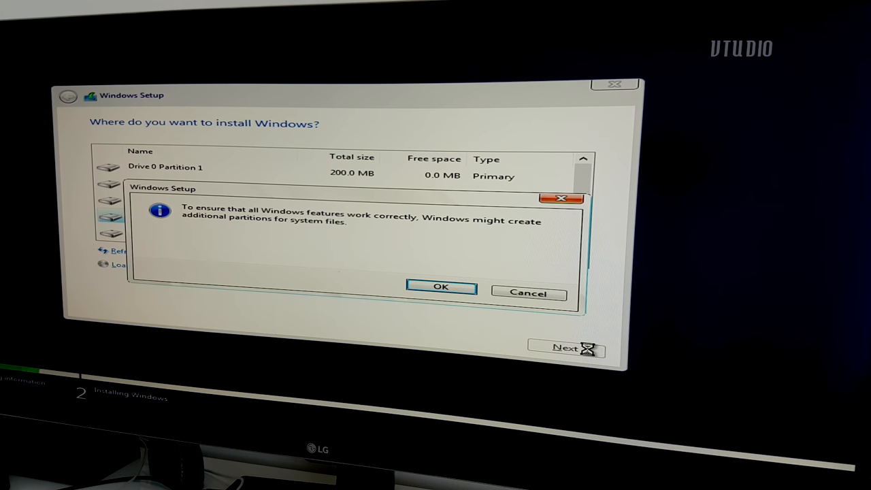
pyautogui.click(440, 286)
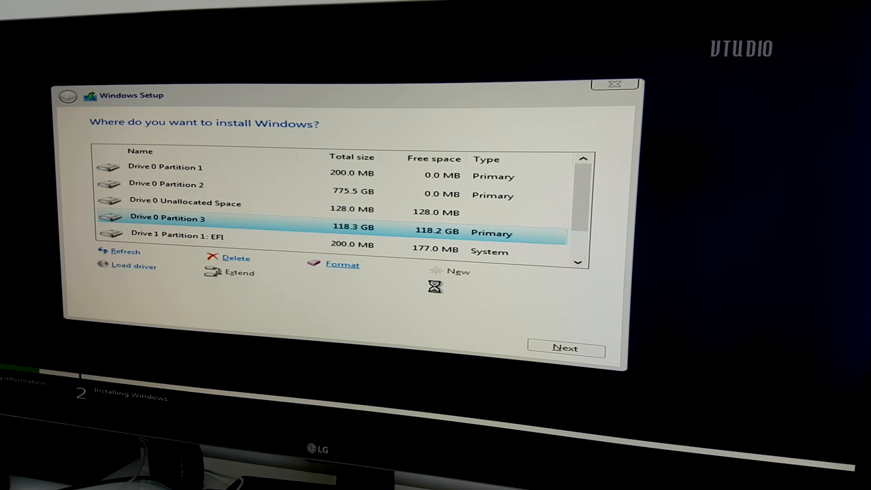
pyautogui.click(565, 347)
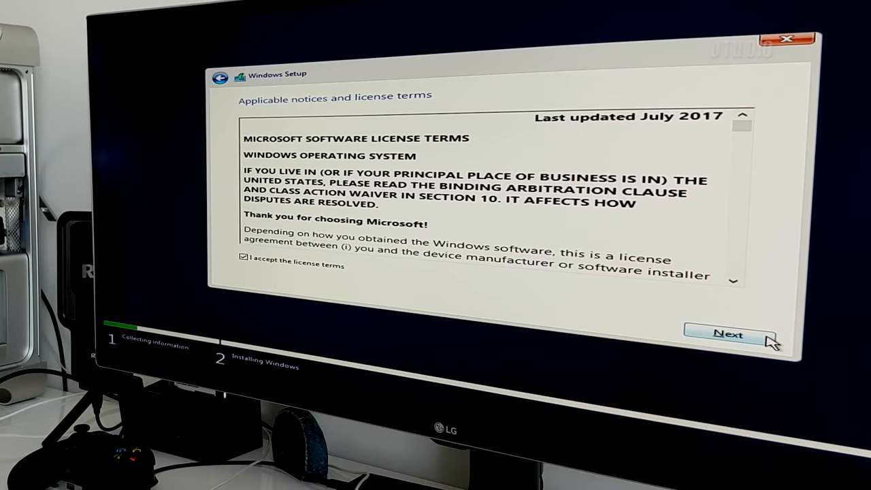
# Step: Continue past the accepted license and install Windows on Drive 0 Partition 3 (118.3 GB)
pyautogui.click(728, 334)
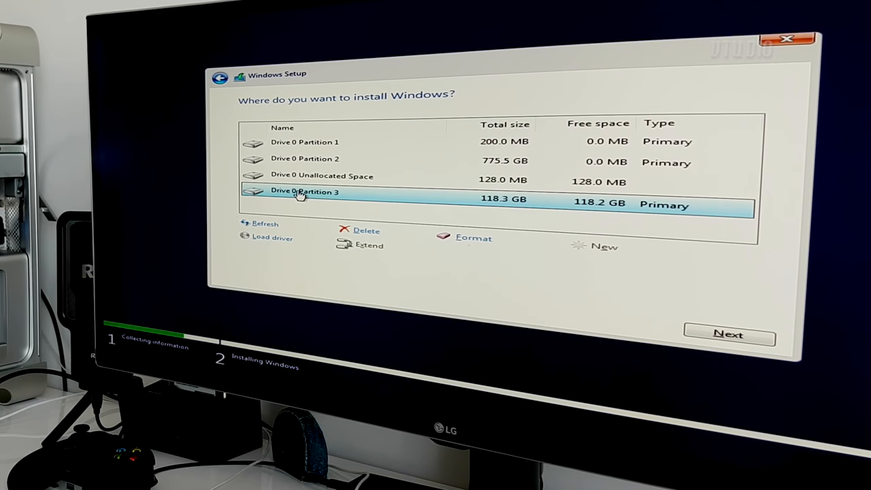
pyautogui.moveTo(772, 318)
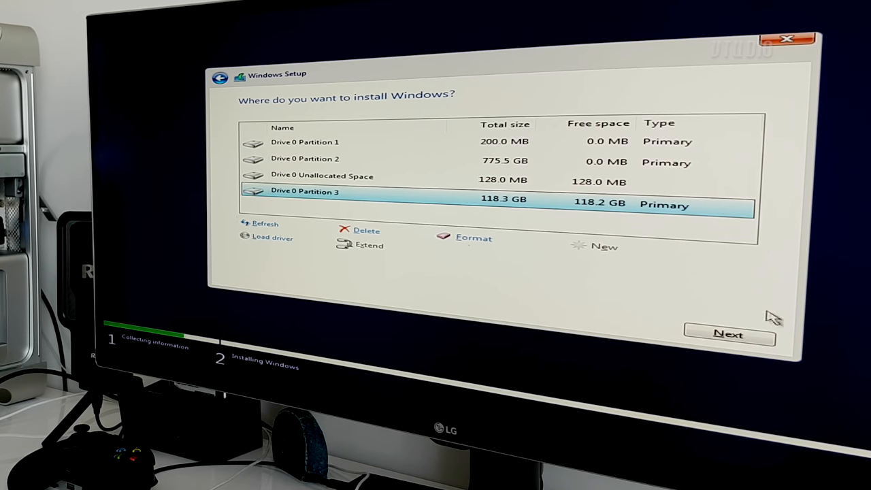
pyautogui.click(728, 333)
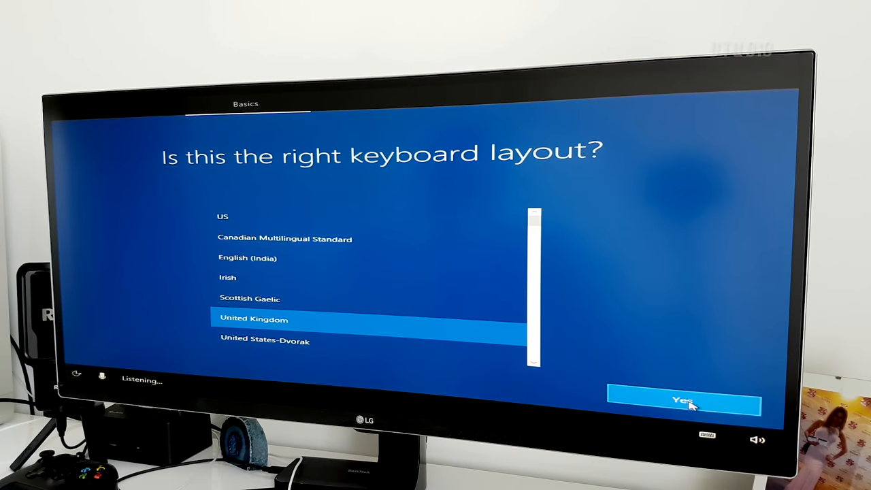
# Step: Confirm the United Kingdom keyboard, accept privacy settings, and open the USB drive's BootCamp folder
pyautogui.click(683, 400)
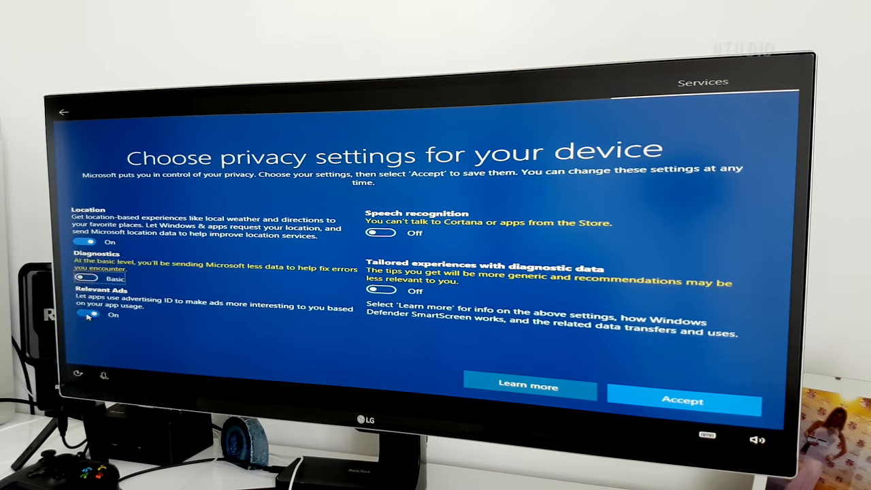
pyautogui.click(681, 399)
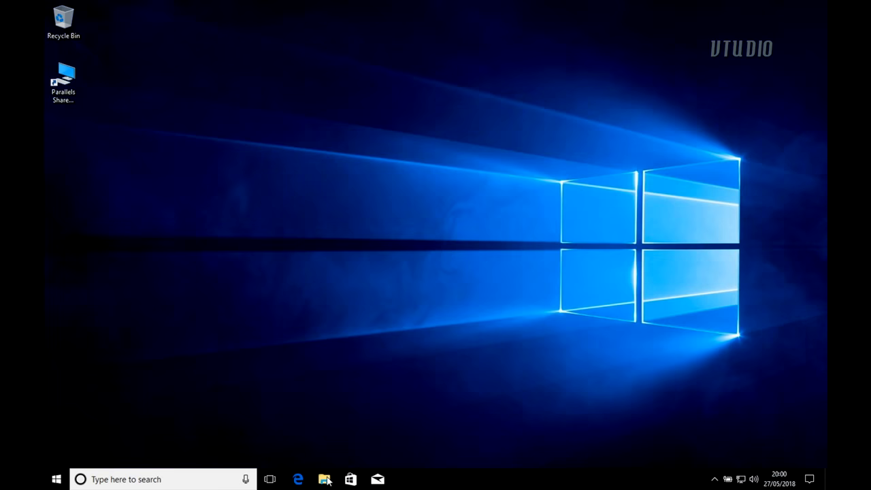
pyautogui.click(325, 478)
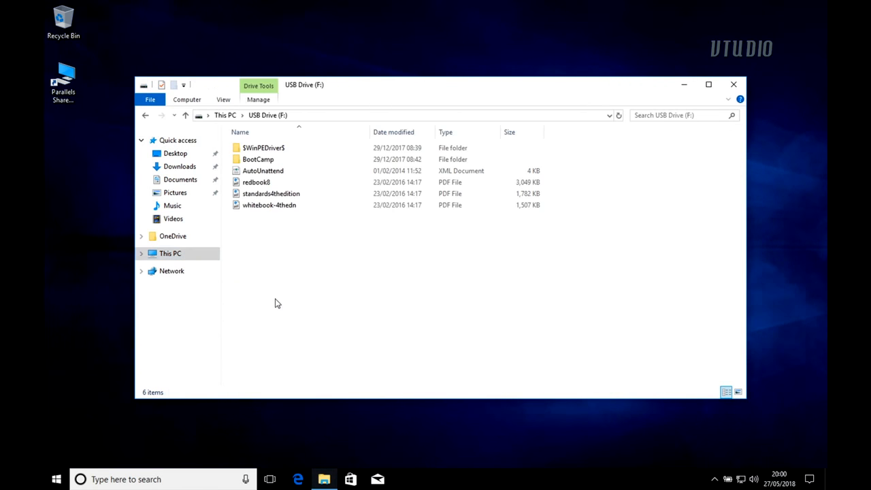
pyautogui.doubleClick(249, 171)
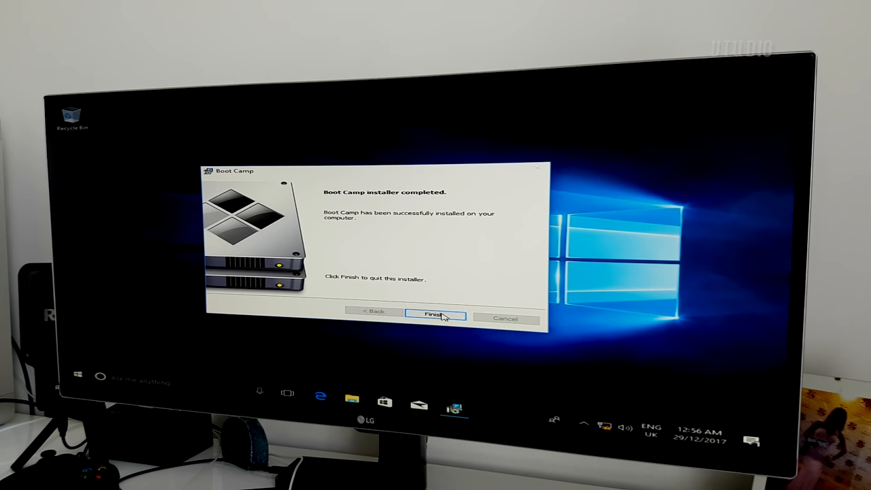
# Step: Finish the Boot Camp installer and check Windows Update under Settings > Update & Security
pyautogui.click(434, 314)
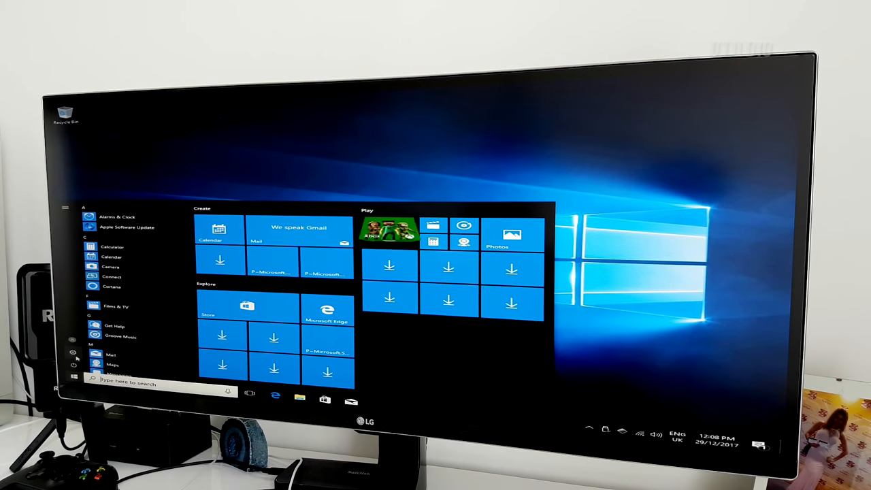
pyautogui.click(72, 351)
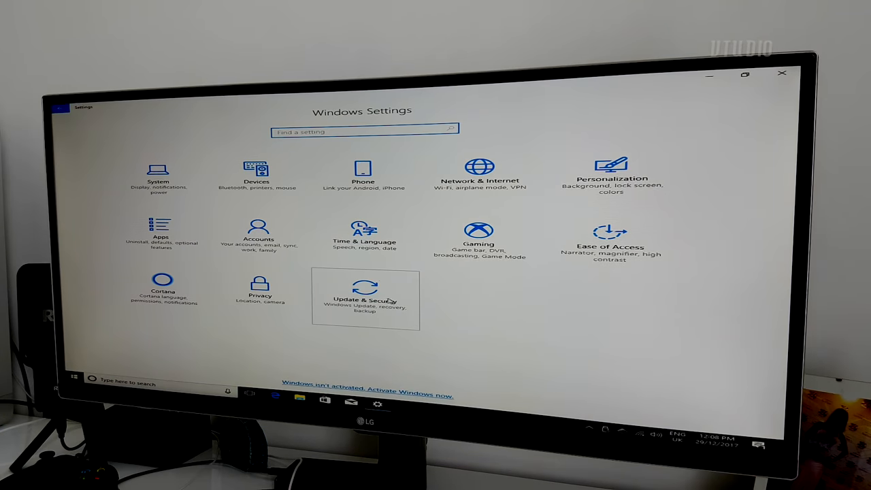
pyautogui.click(364, 300)
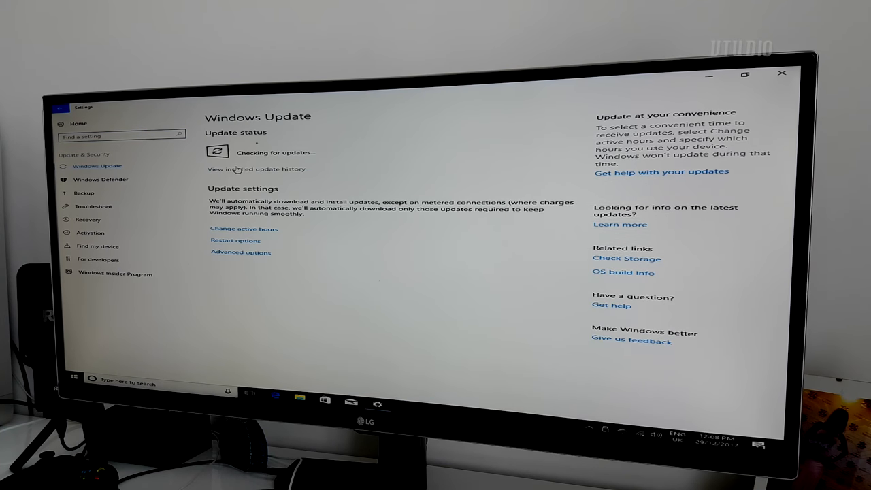
pyautogui.moveTo(541, 170)
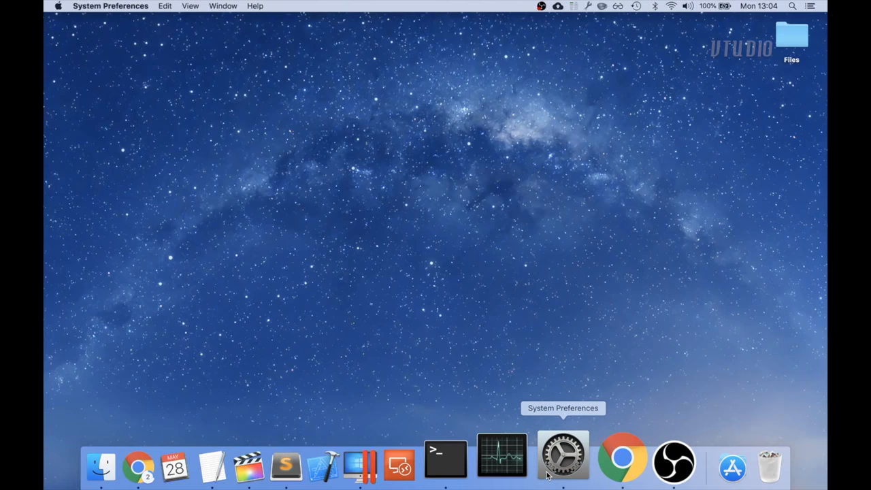
# Step: Select Windows in System Preferences' Startup Disk and request a restart into it
pyautogui.click(563, 465)
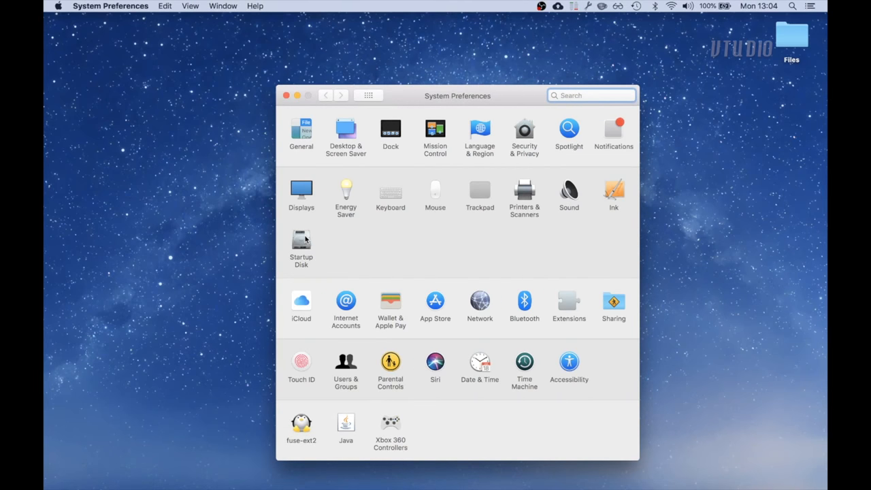
pyautogui.click(301, 245)
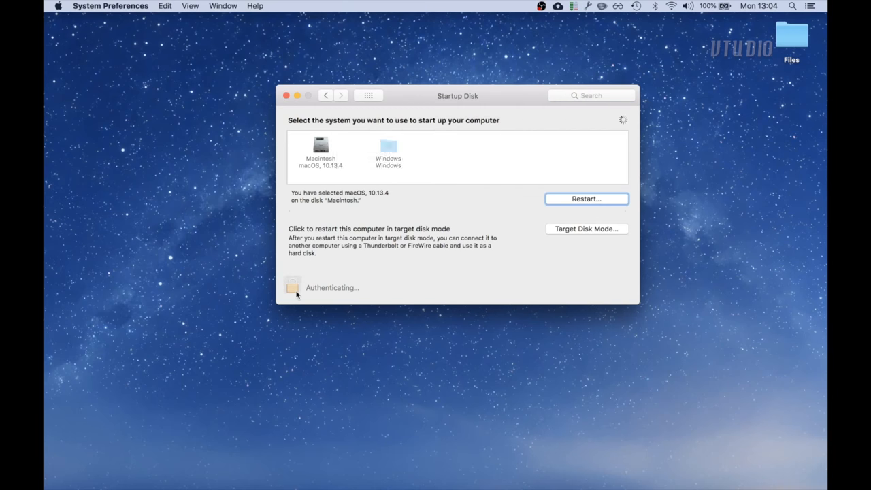
pyautogui.click(388, 148)
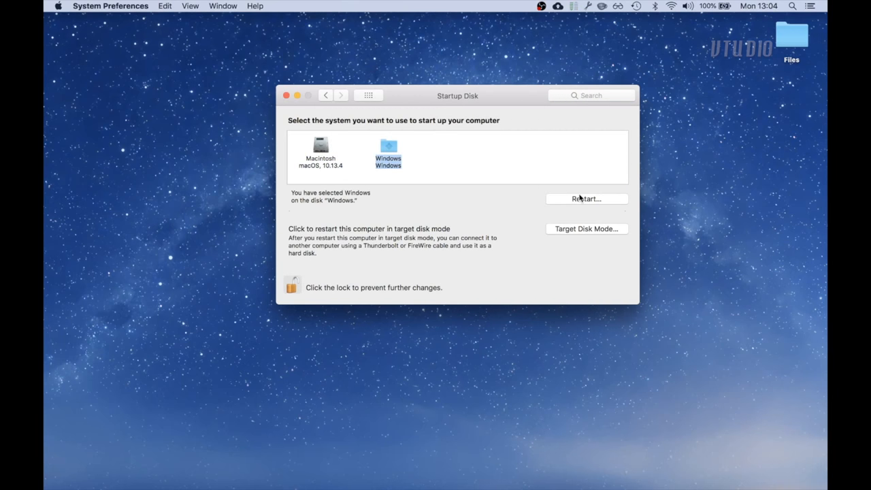
pyautogui.click(585, 198)
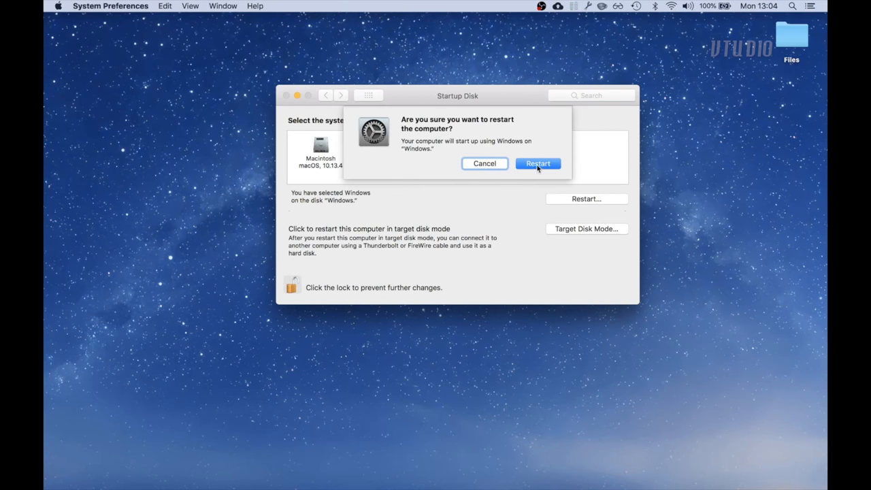